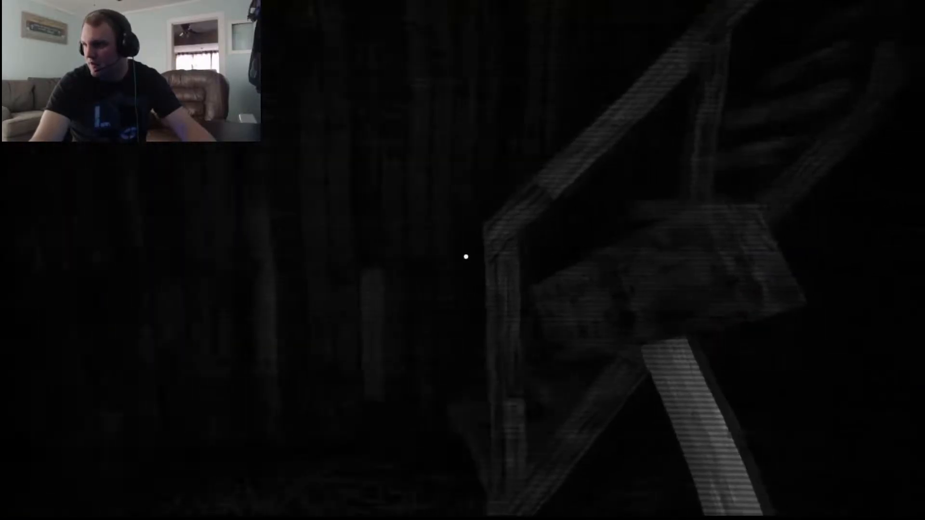
pyautogui.moveTo(467, 256)
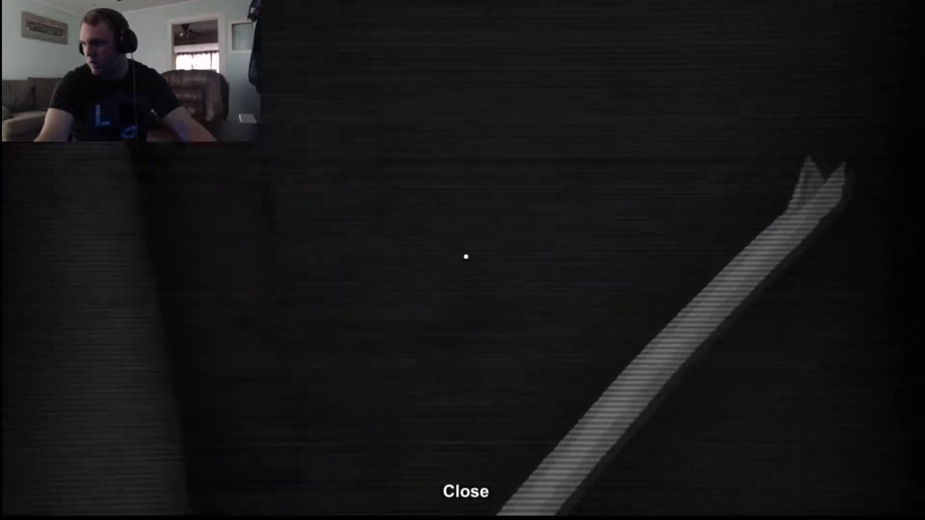
# - Interact in the room with tables while heading toward the tiled bathroom
pyautogui.click(465, 492)
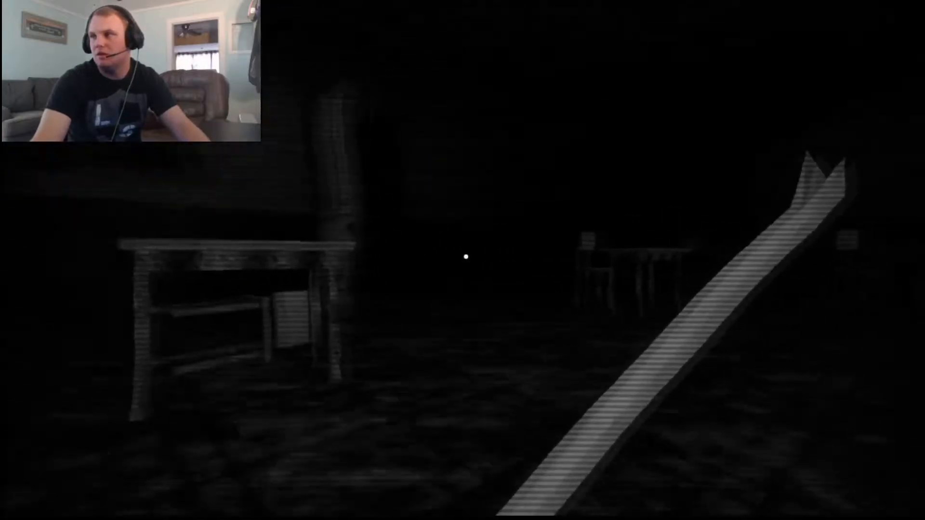
pyautogui.moveTo(462, 256)
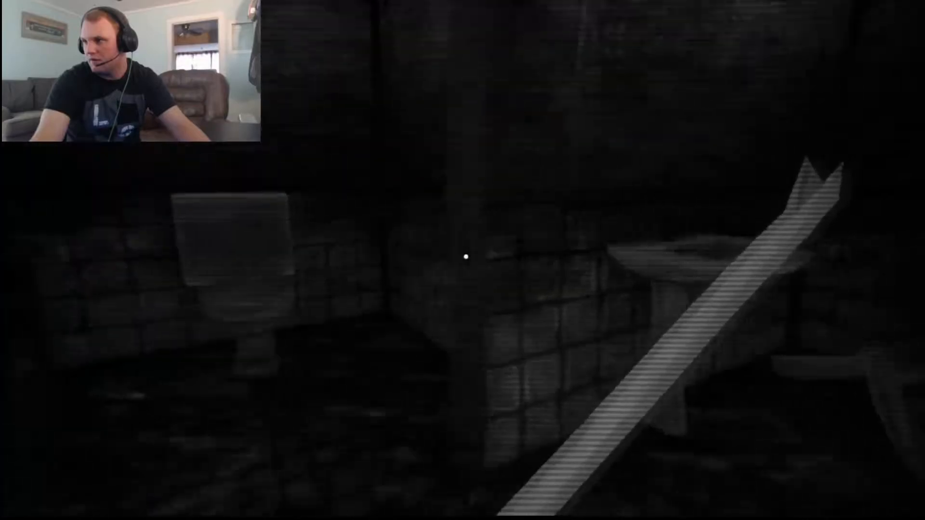
pyautogui.moveTo(467, 256)
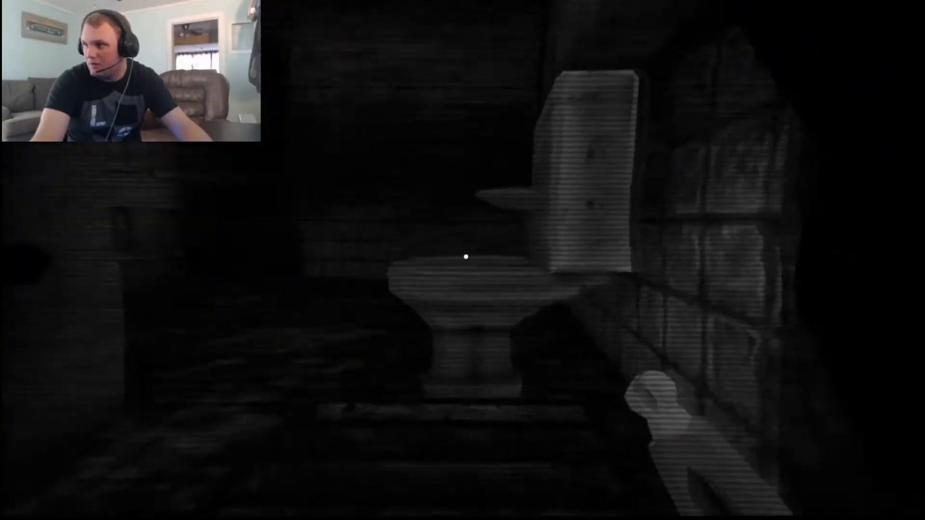
pyautogui.moveTo(465, 256)
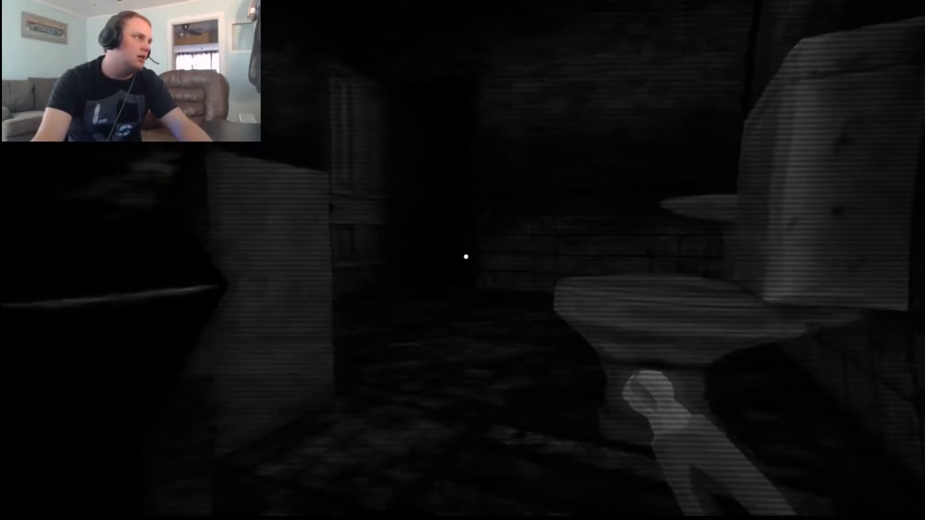
pyautogui.moveTo(462, 256)
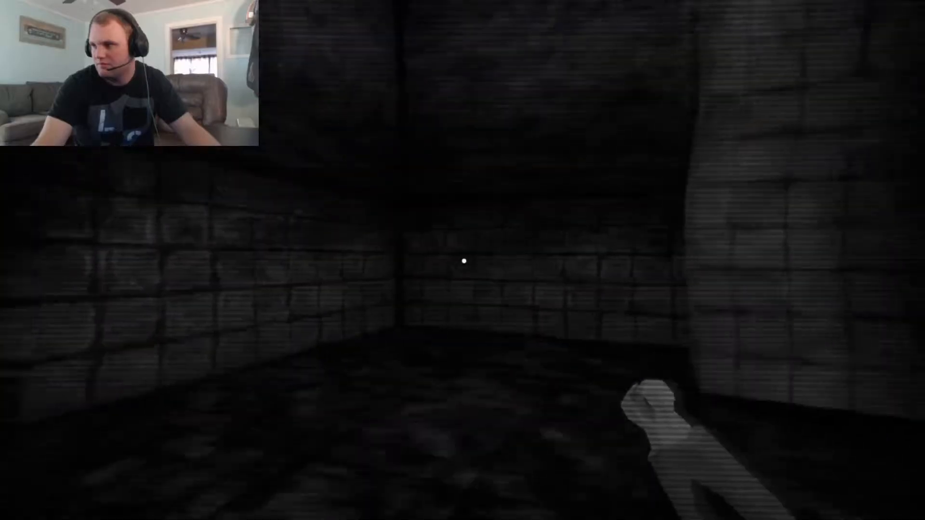
pyautogui.moveTo(463, 261)
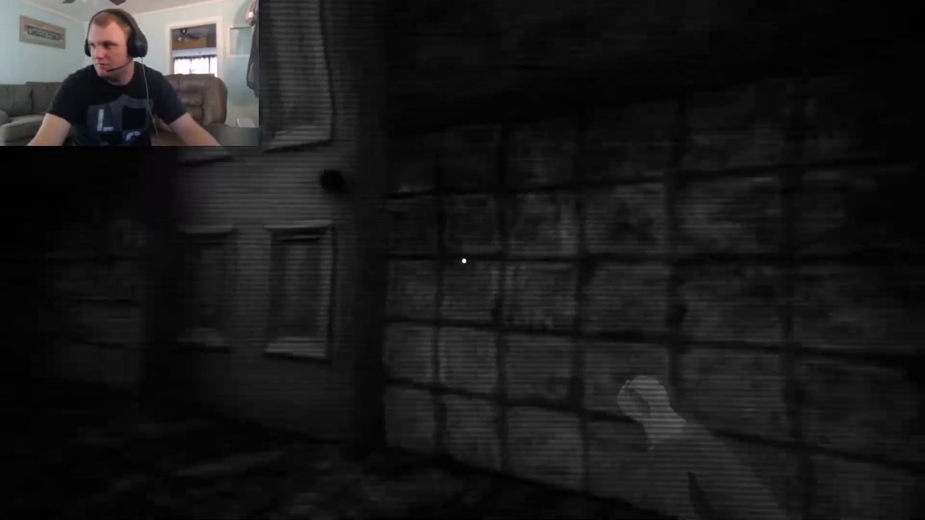
# - Pause the game briefly and resume exploring the house with the hammer
pyautogui.press('Escape')
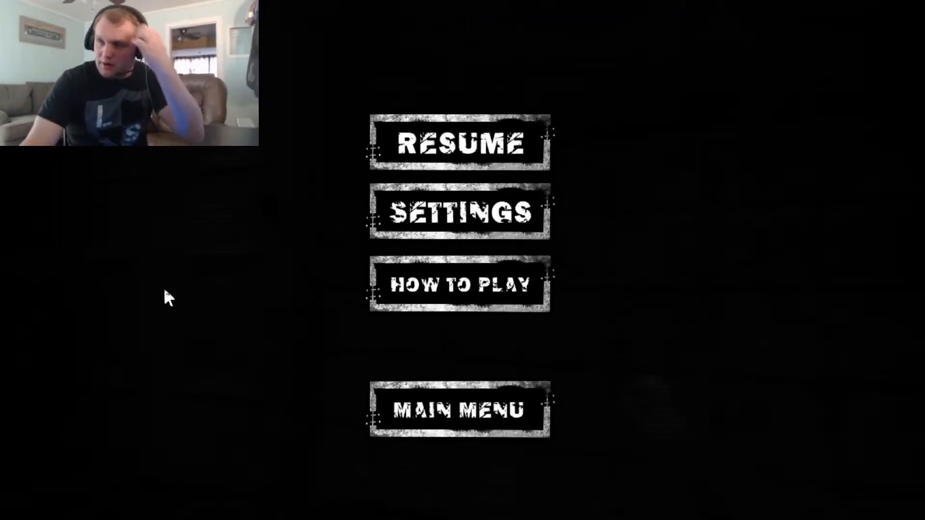
pyautogui.click(458, 144)
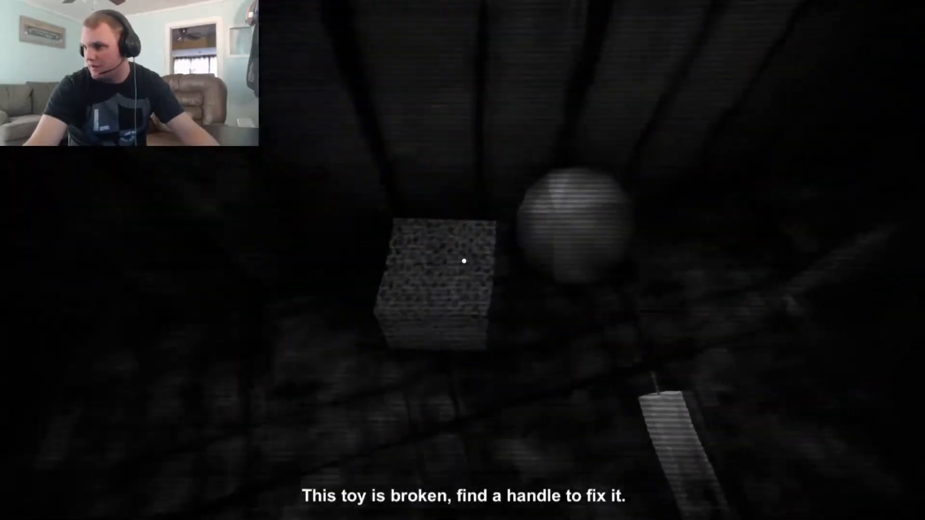
pyautogui.moveTo(464, 261)
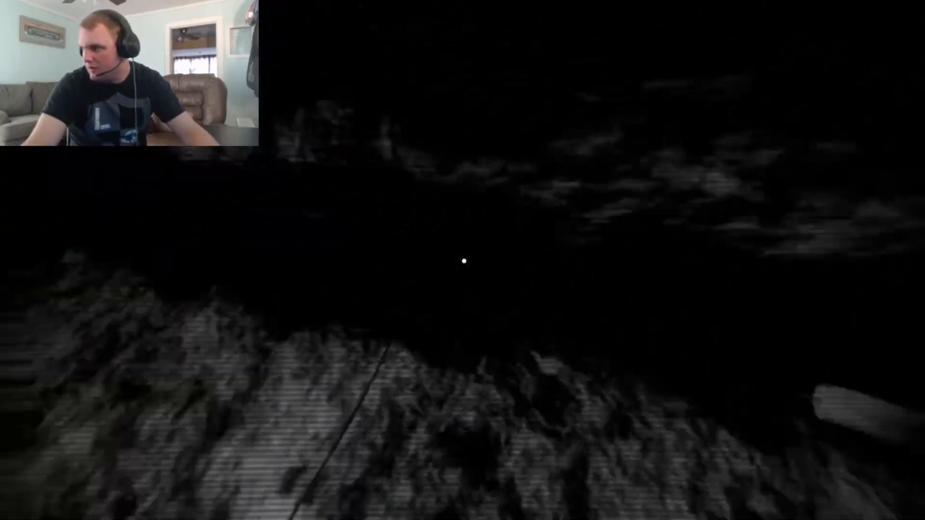
pyautogui.moveTo(463, 260)
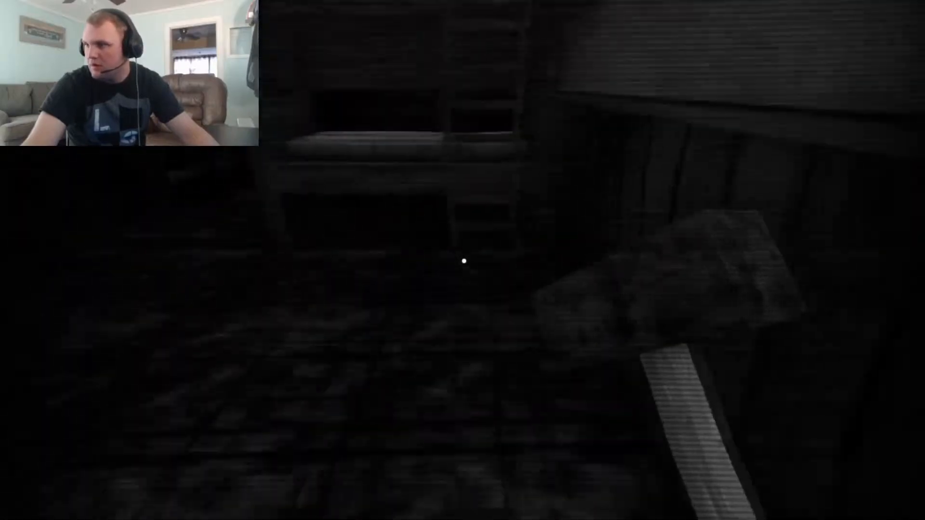
pyautogui.moveTo(464, 261)
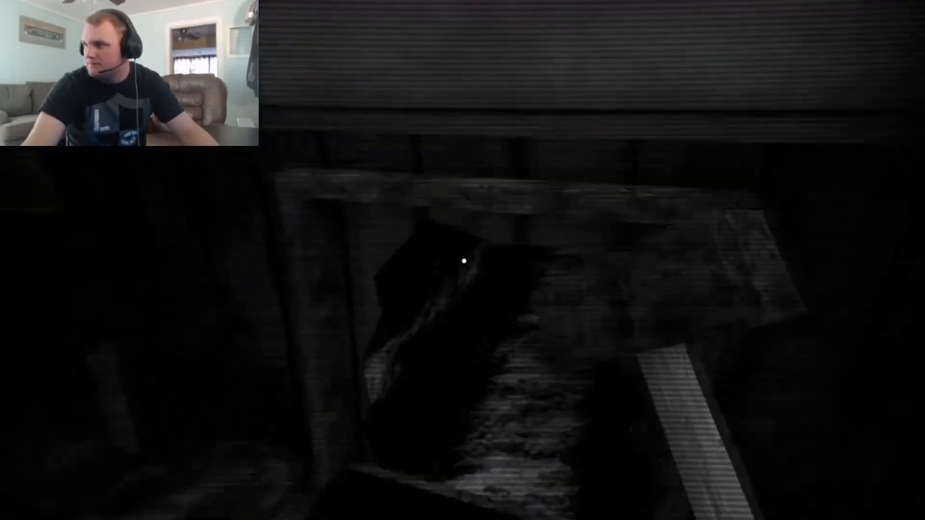
pyautogui.moveTo(463, 261)
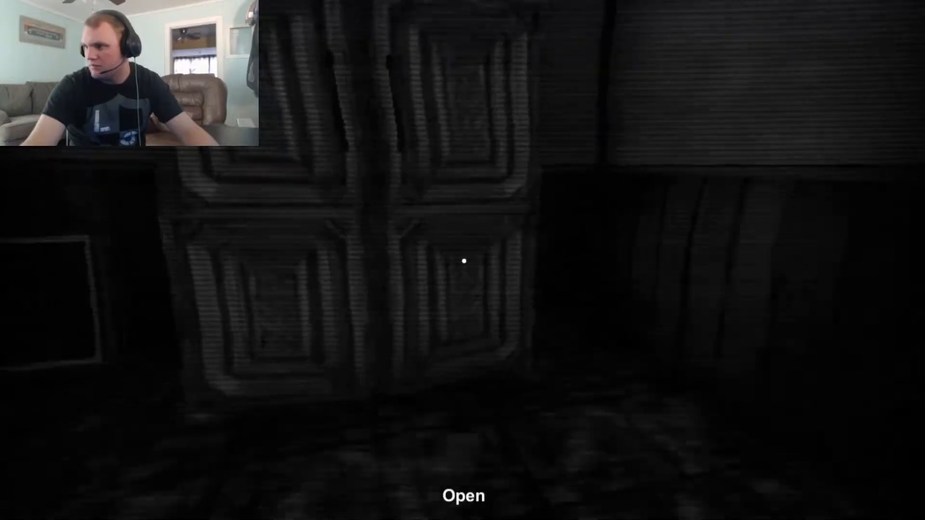
# - Open the paneled door ahead to reach the rooms beyond
pyautogui.click(463, 261)
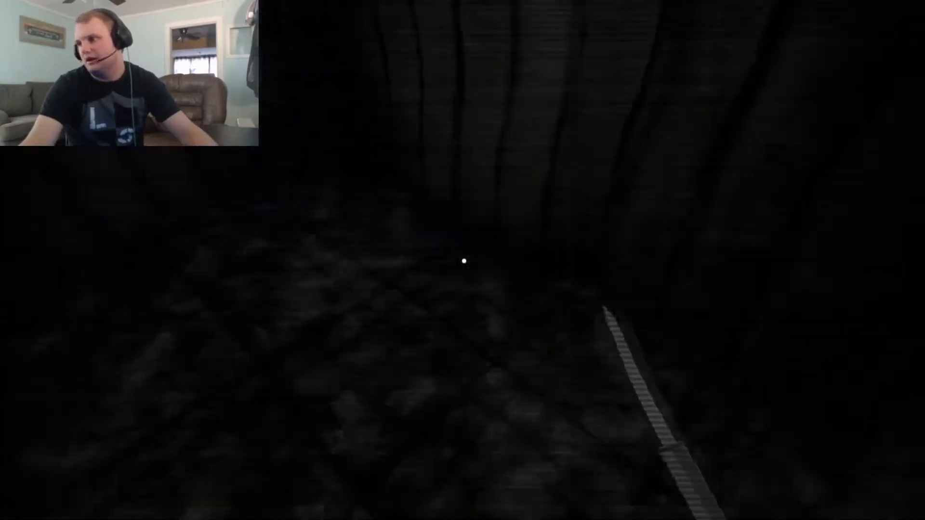
pyautogui.moveTo(463, 261)
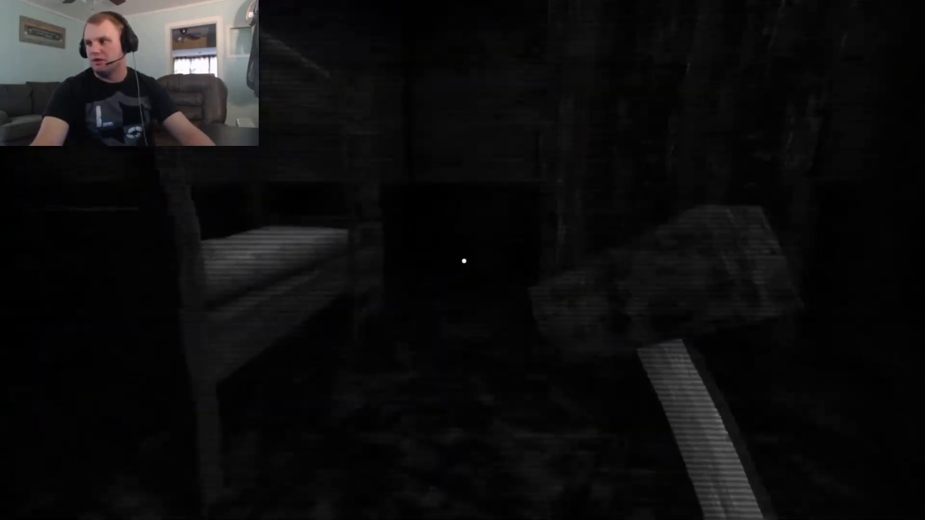
pyautogui.moveTo(462, 260)
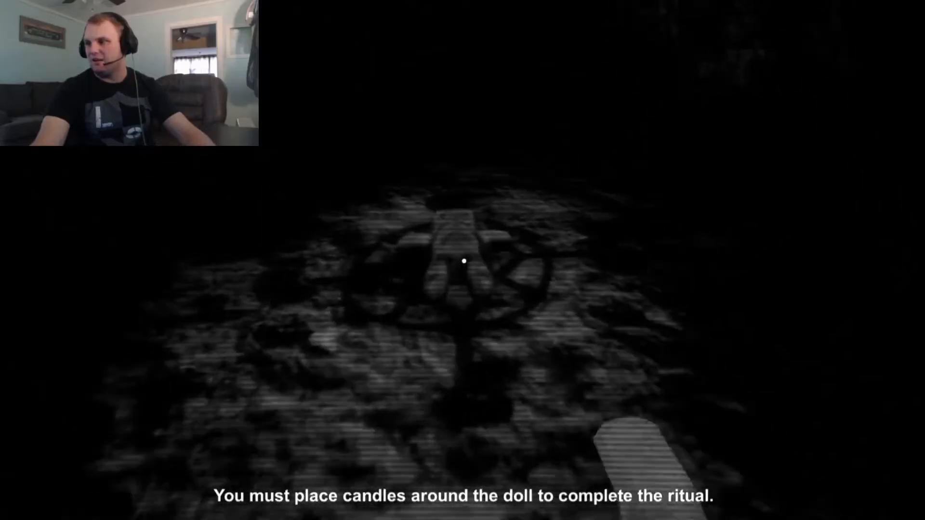
pyautogui.moveTo(463, 261)
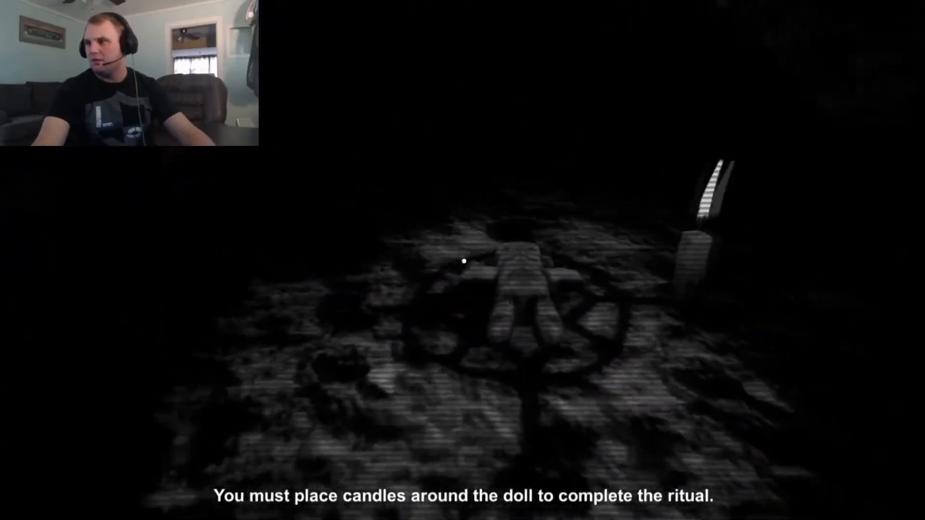
pyautogui.moveTo(464, 261)
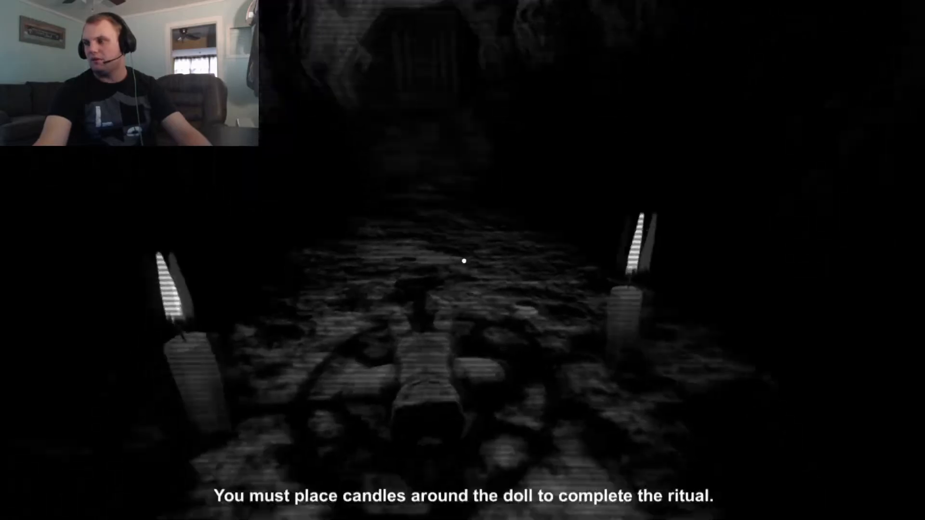
pyautogui.moveTo(462, 261)
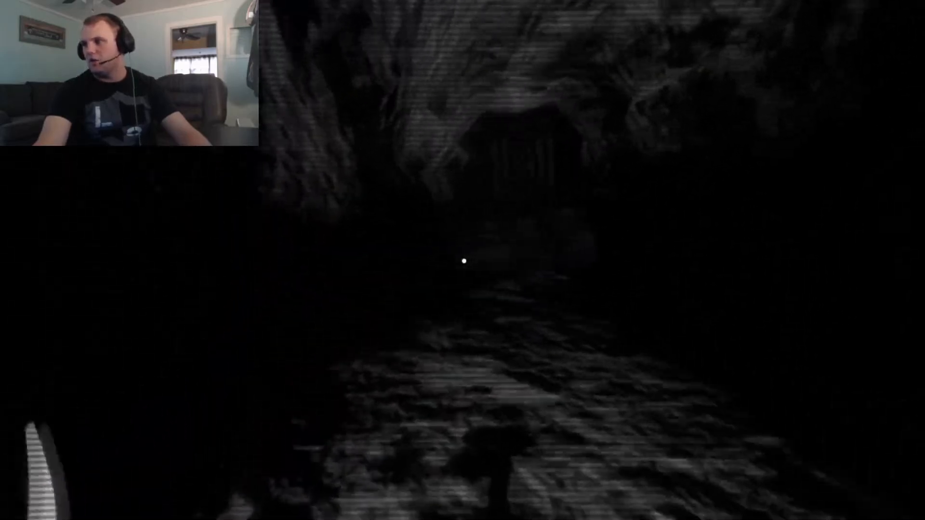
pyautogui.moveTo(463, 260)
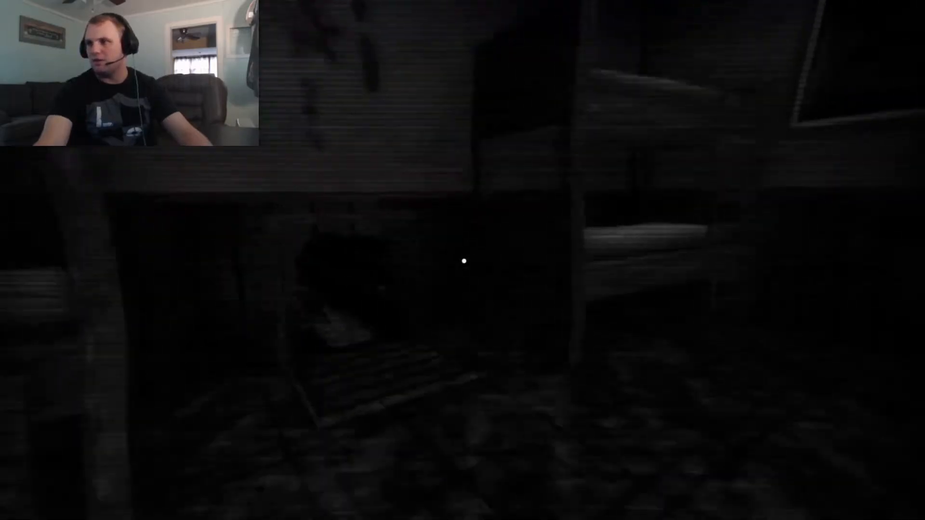
pyautogui.moveTo(463, 261)
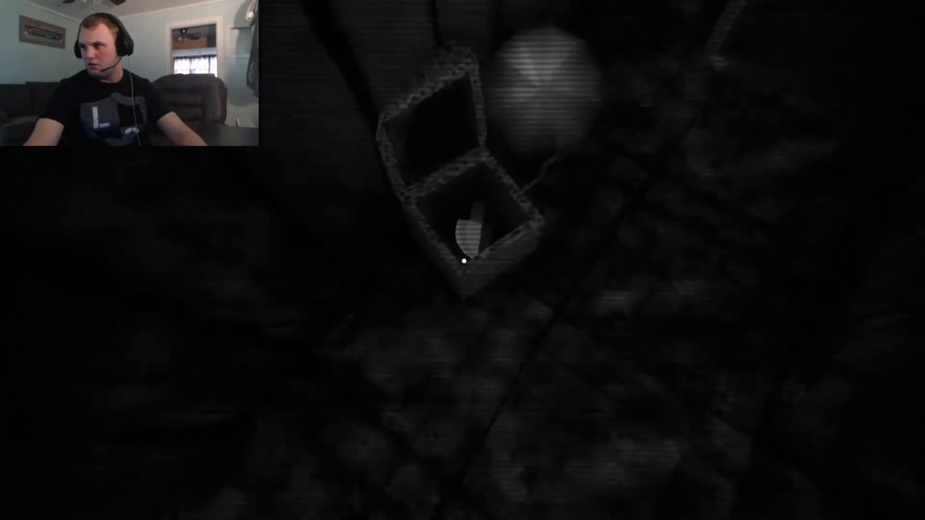
pyautogui.moveTo(464, 262)
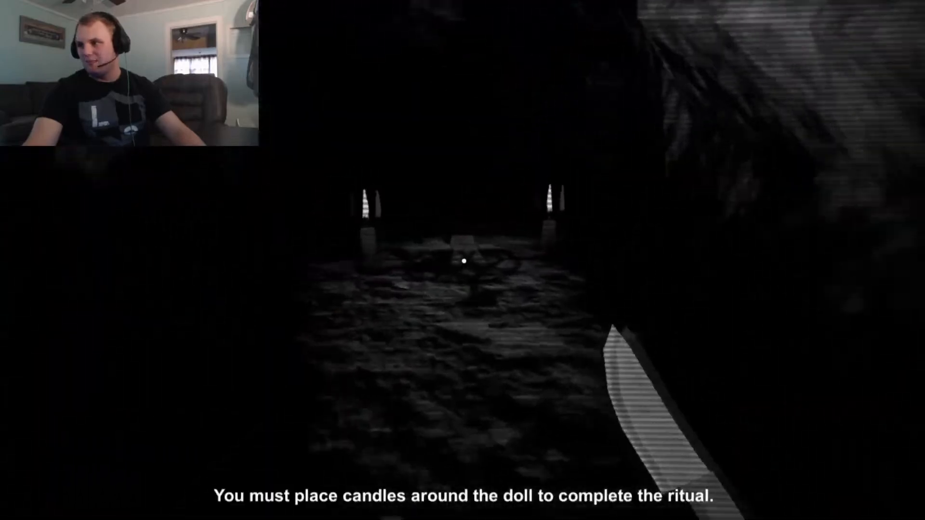
pyautogui.moveTo(463, 261)
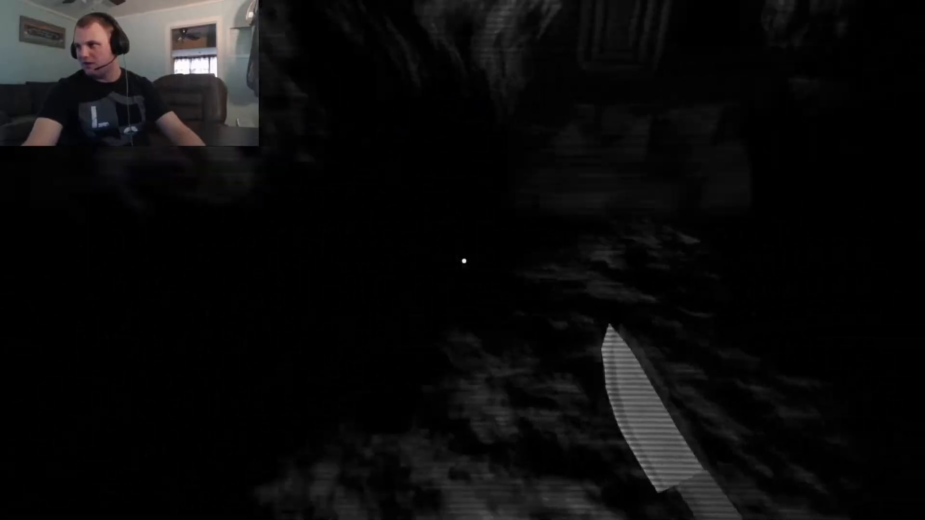
pyautogui.moveTo(462, 261)
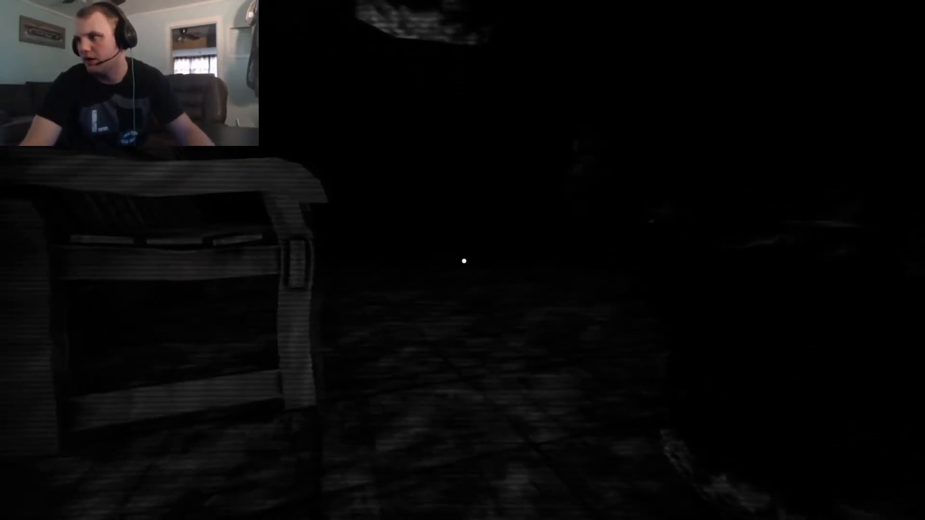
# - Pause after reading the candle ritual hint, then resume play
pyautogui.press('Escape')
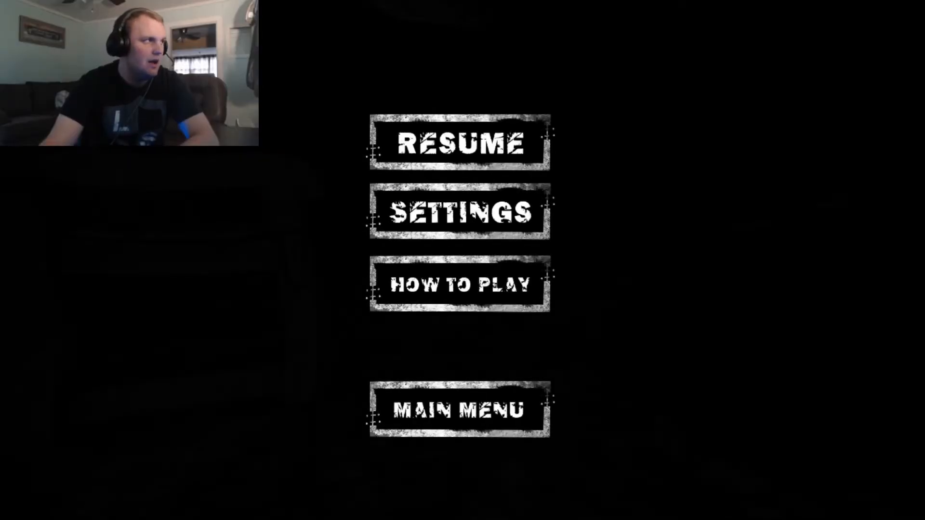
pyautogui.click(459, 143)
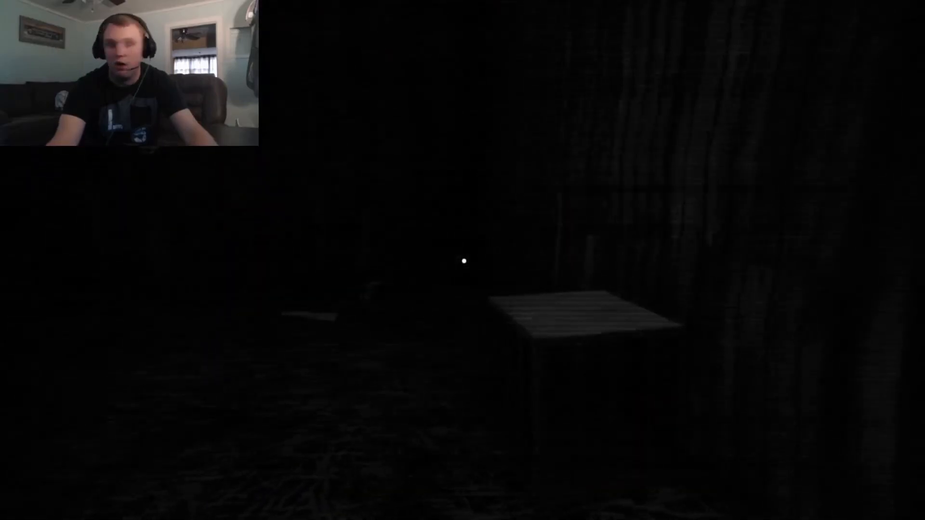
# - Pause and quit the session via Main Menu to the title screen
pyautogui.press('Escape')
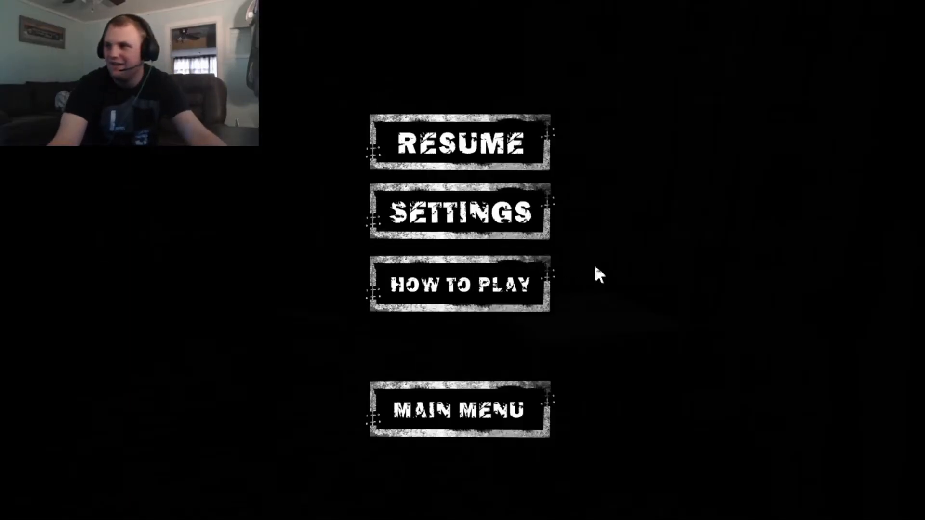
pyautogui.moveTo(439, 406)
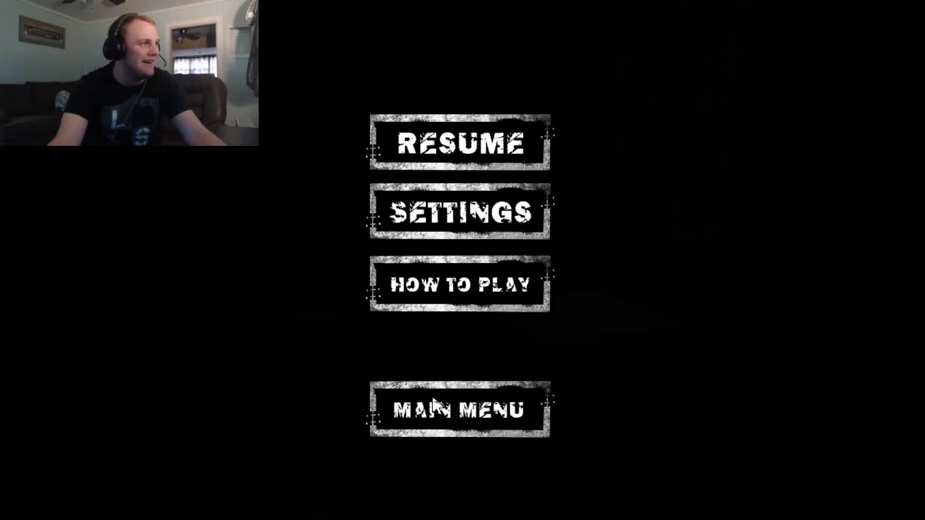
pyautogui.click(459, 410)
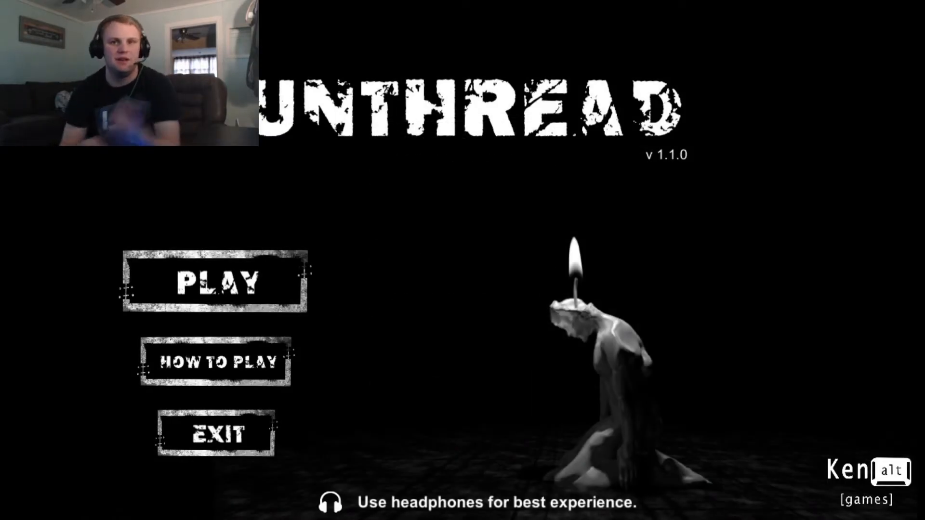